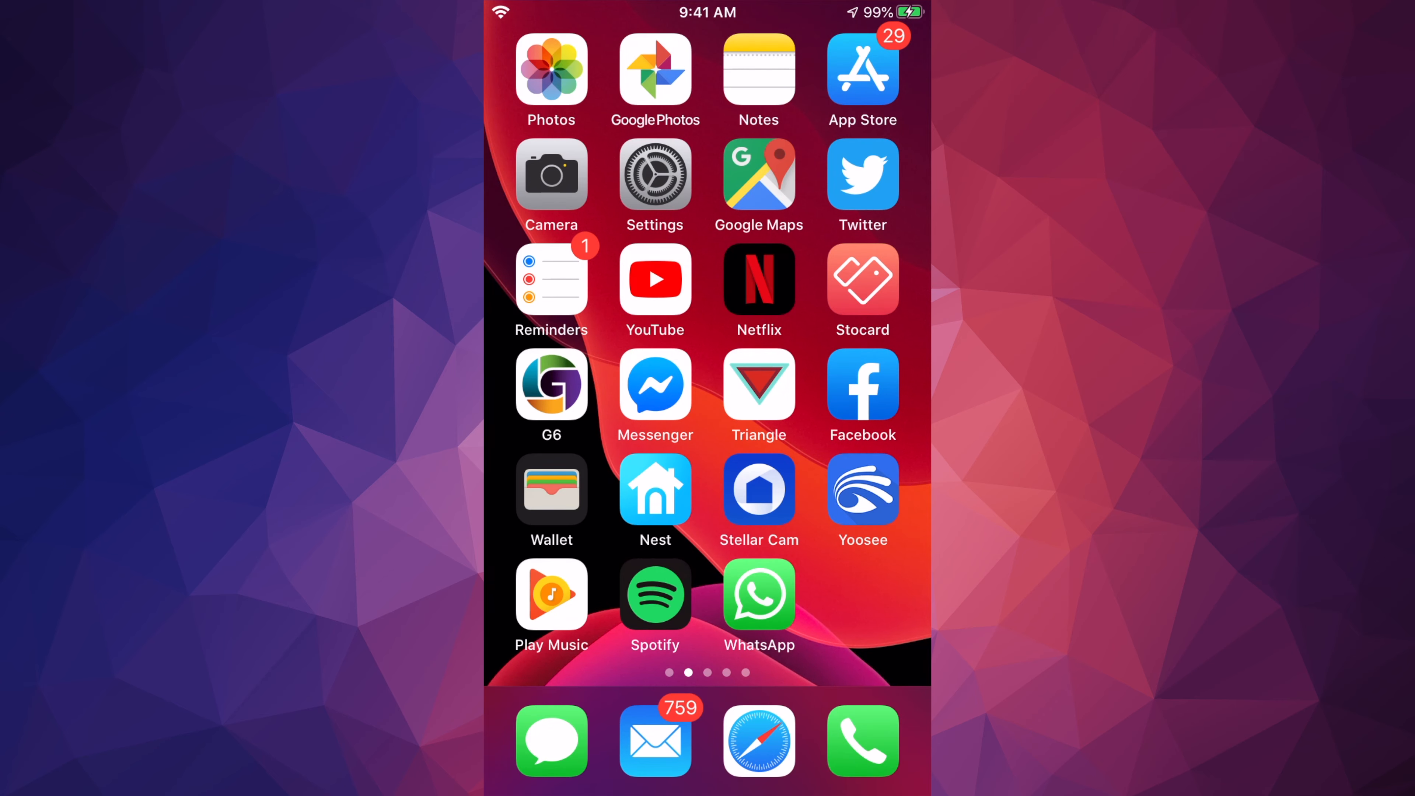
- Launch the Settings app from the Home Screen
click(655, 175)
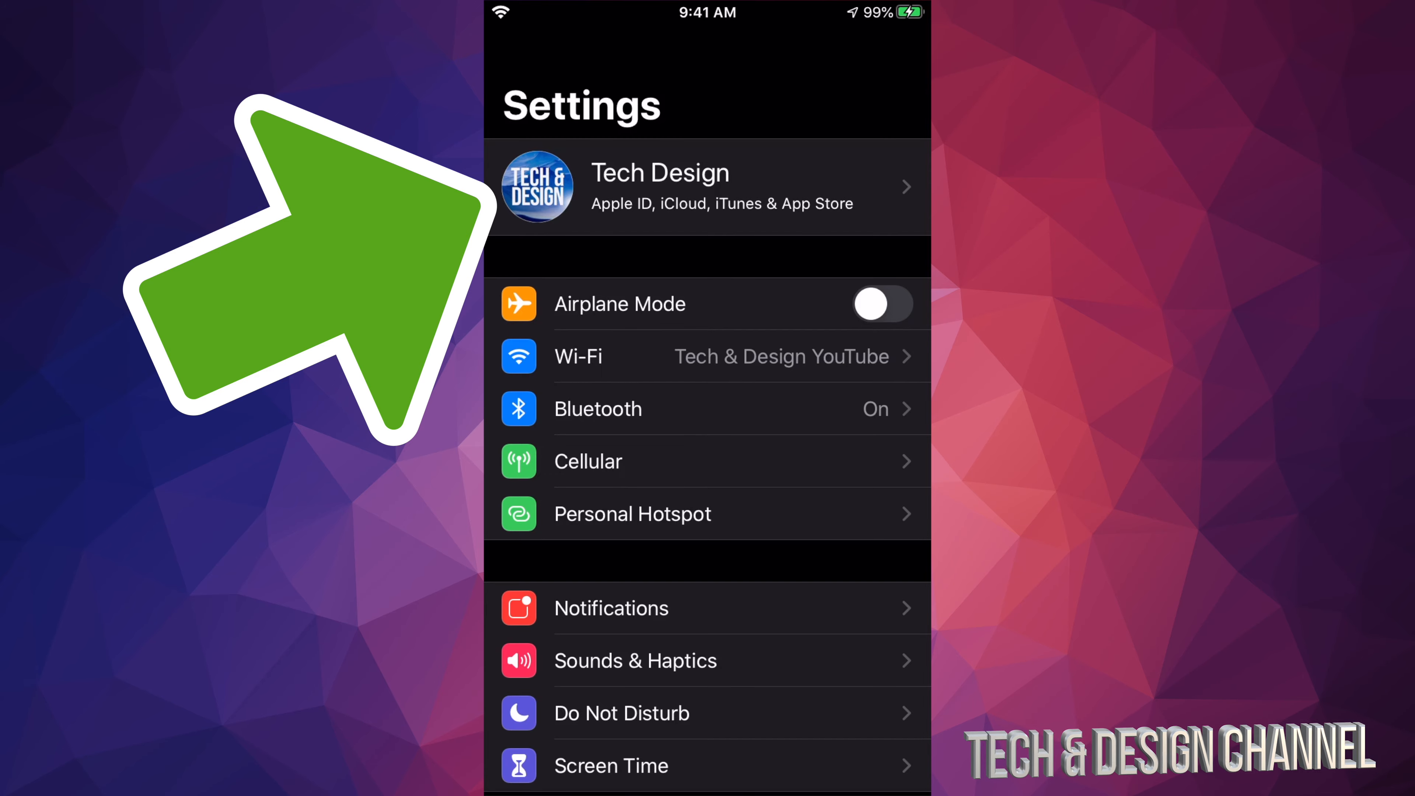
scroll(down, 3)
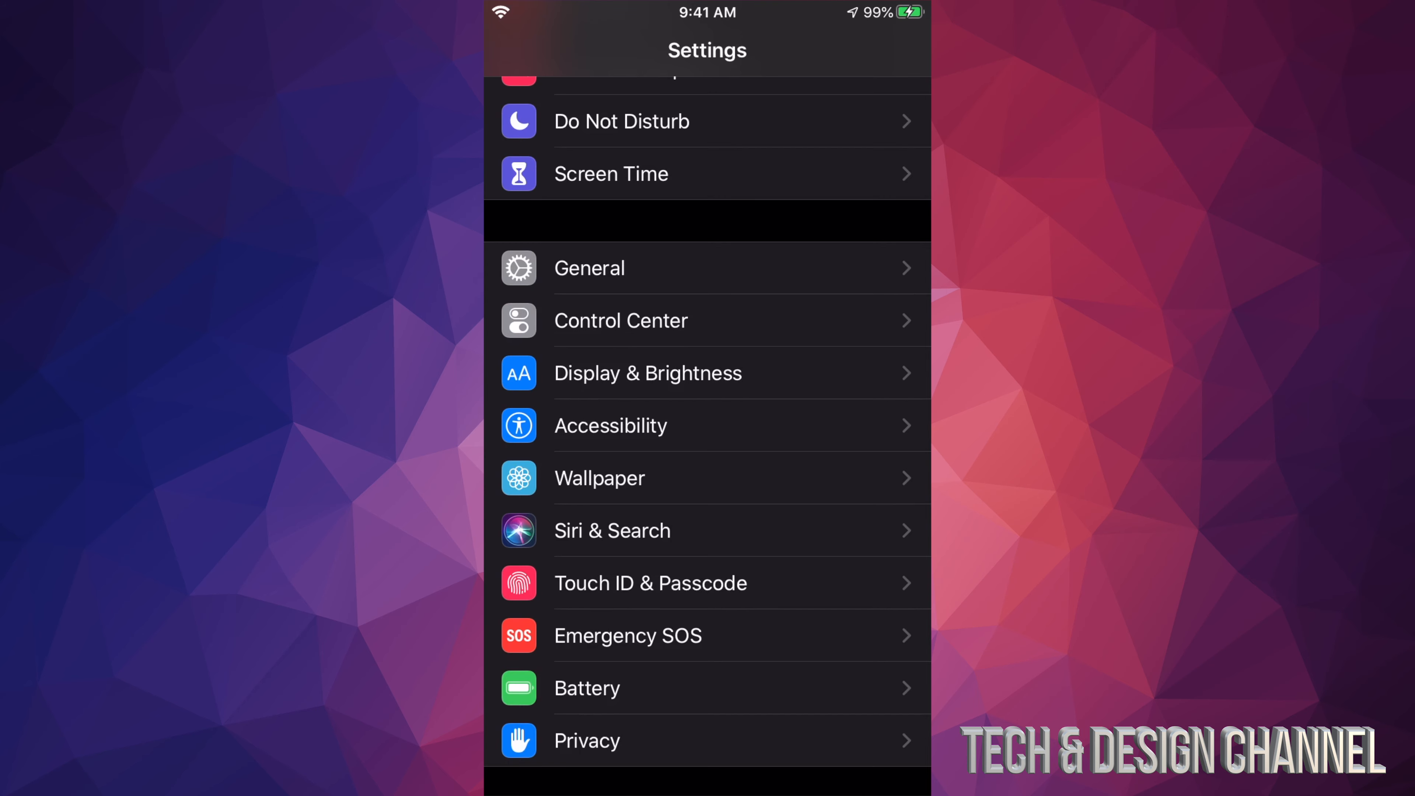
- Go into General to reach the Software Update page listing iOS 13.3.1 (213.8 MB)
click(590, 268)
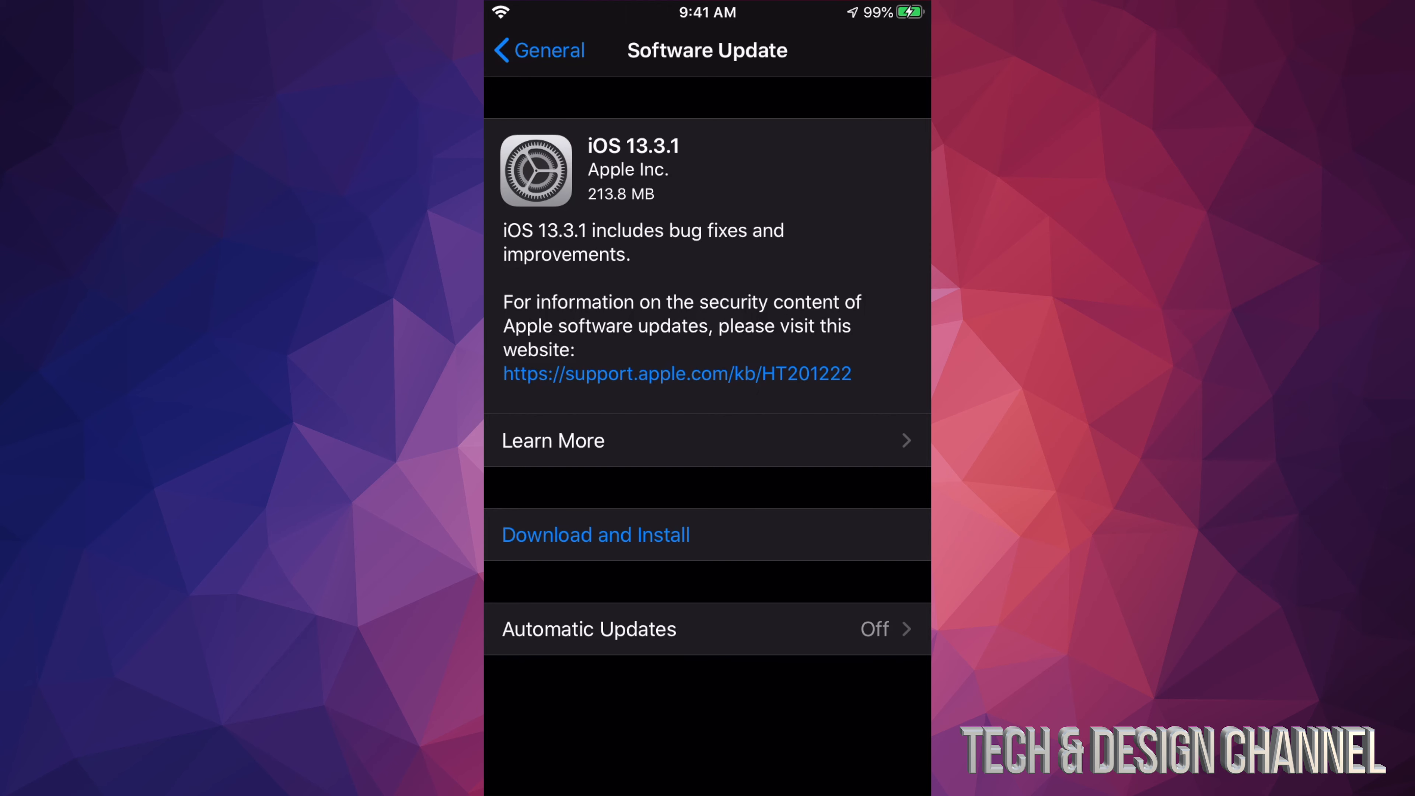
- Read through the iOS 13.3.1 release notes via Learn More and return to Software Update
click(553, 441)
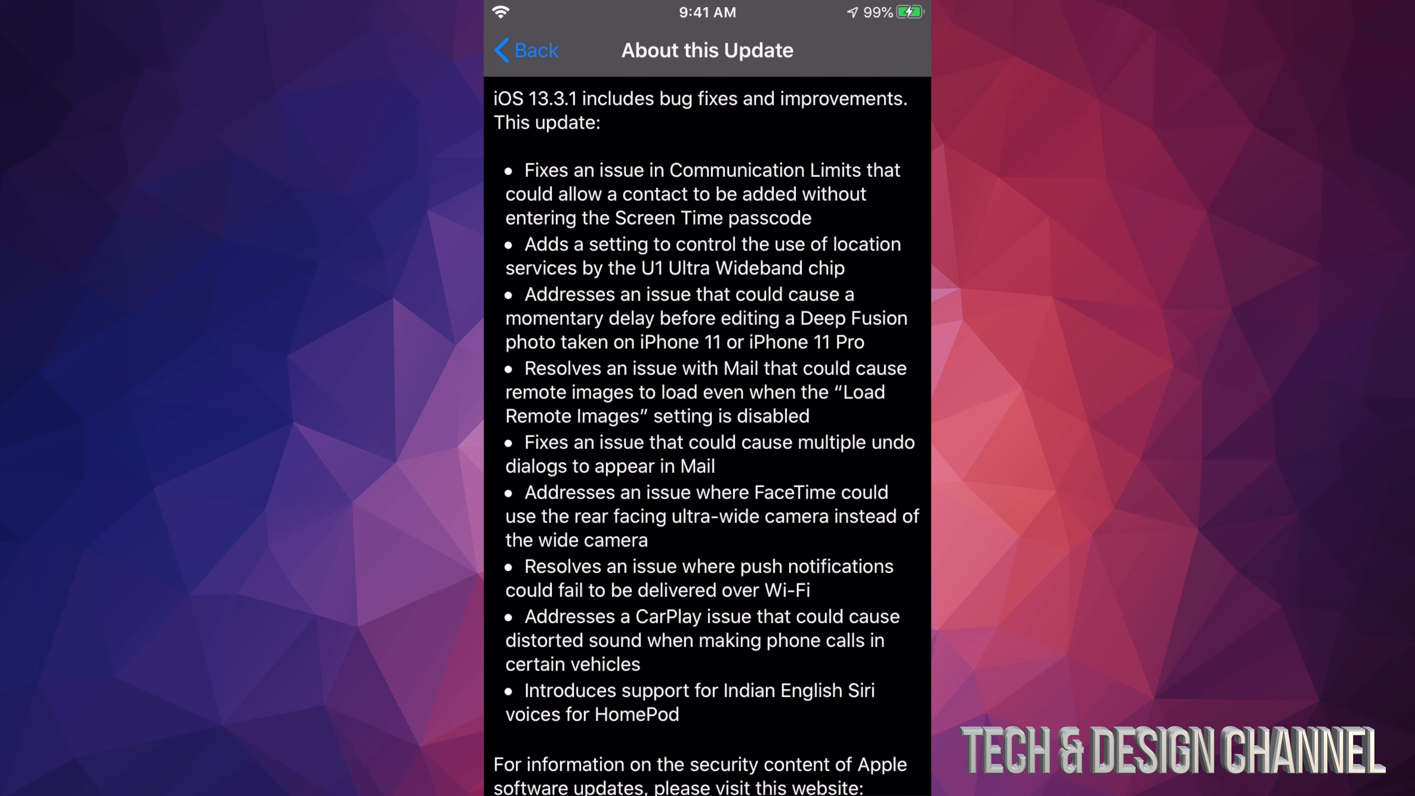
scroll(down, 3)
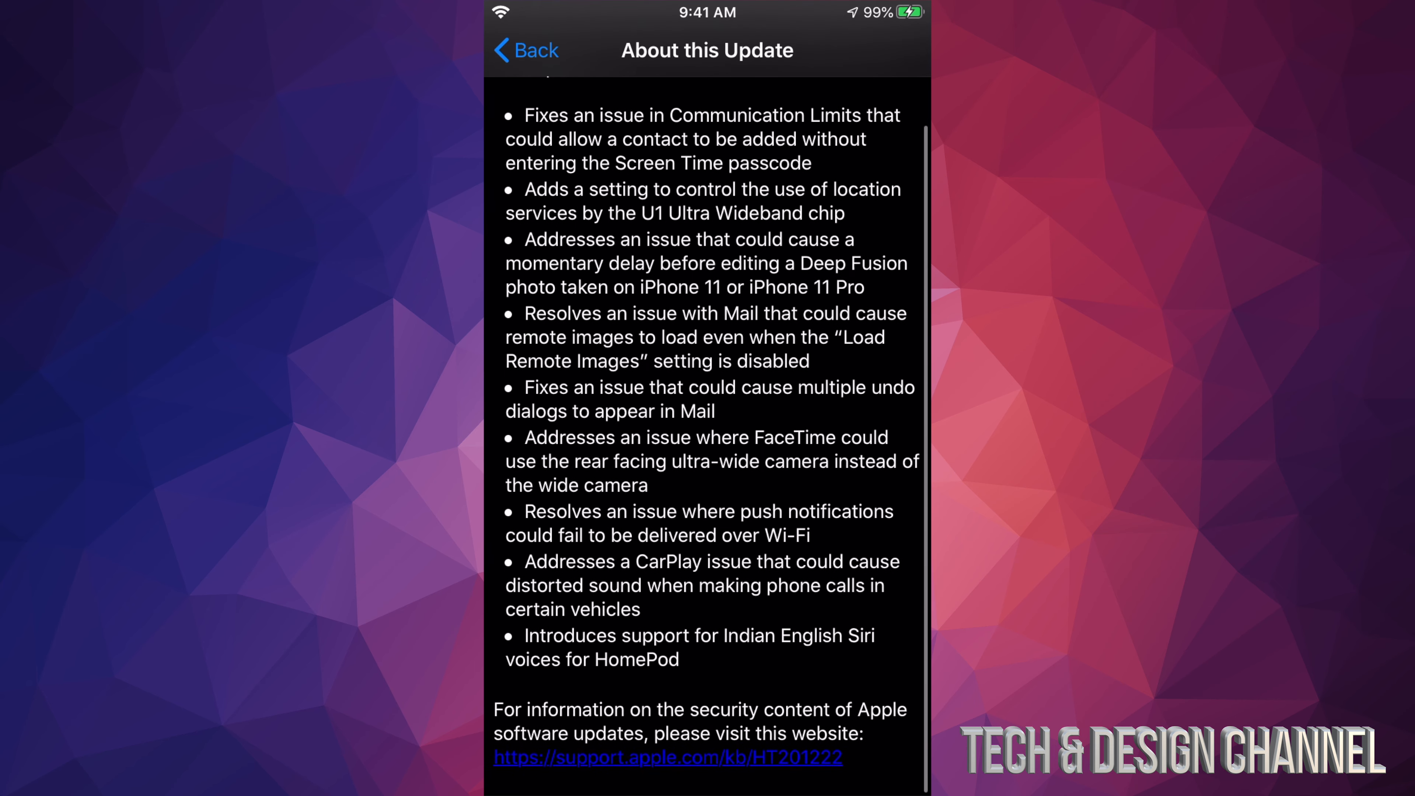
click(525, 51)
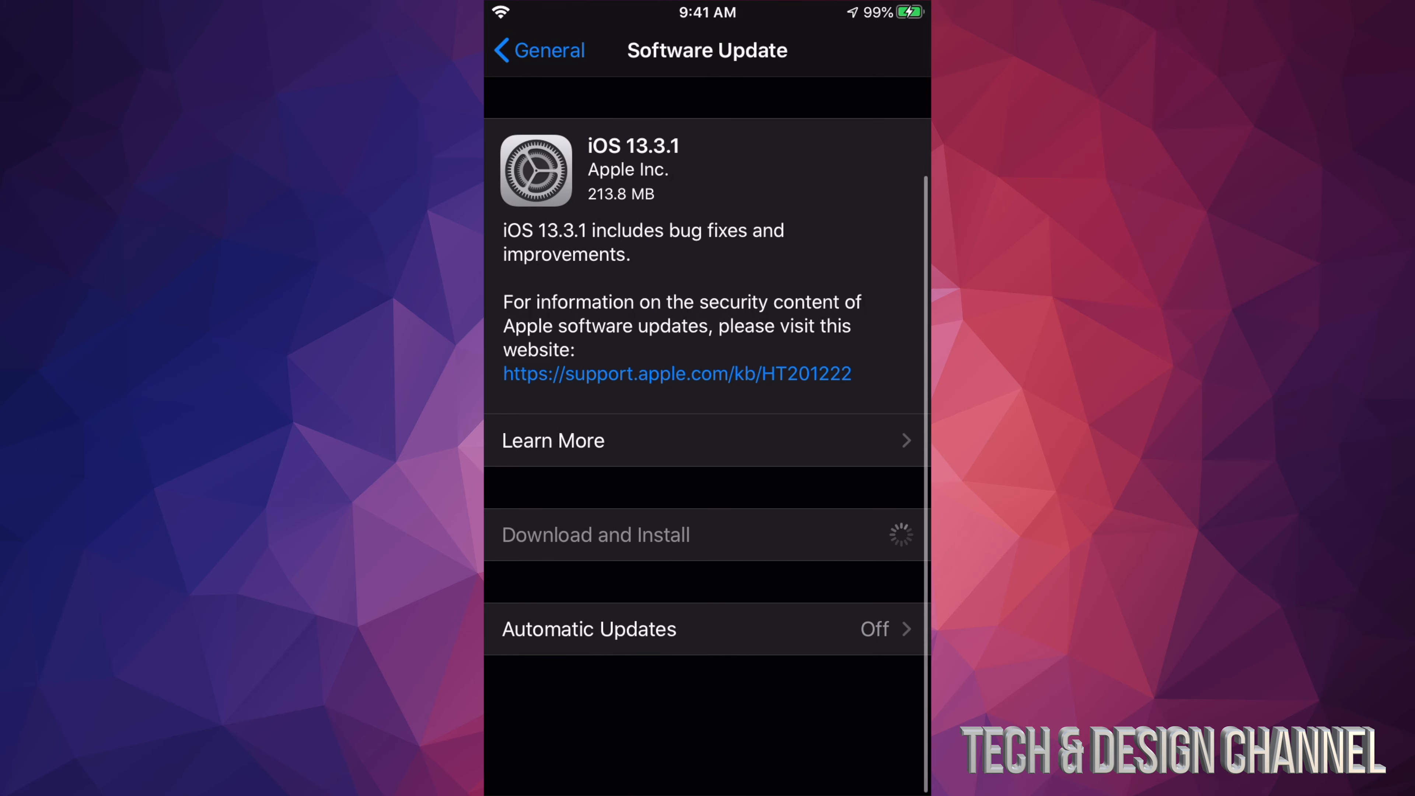
- Download and Install iOS 13.3.1, then choose Install Now once the download completes
click(595, 534)
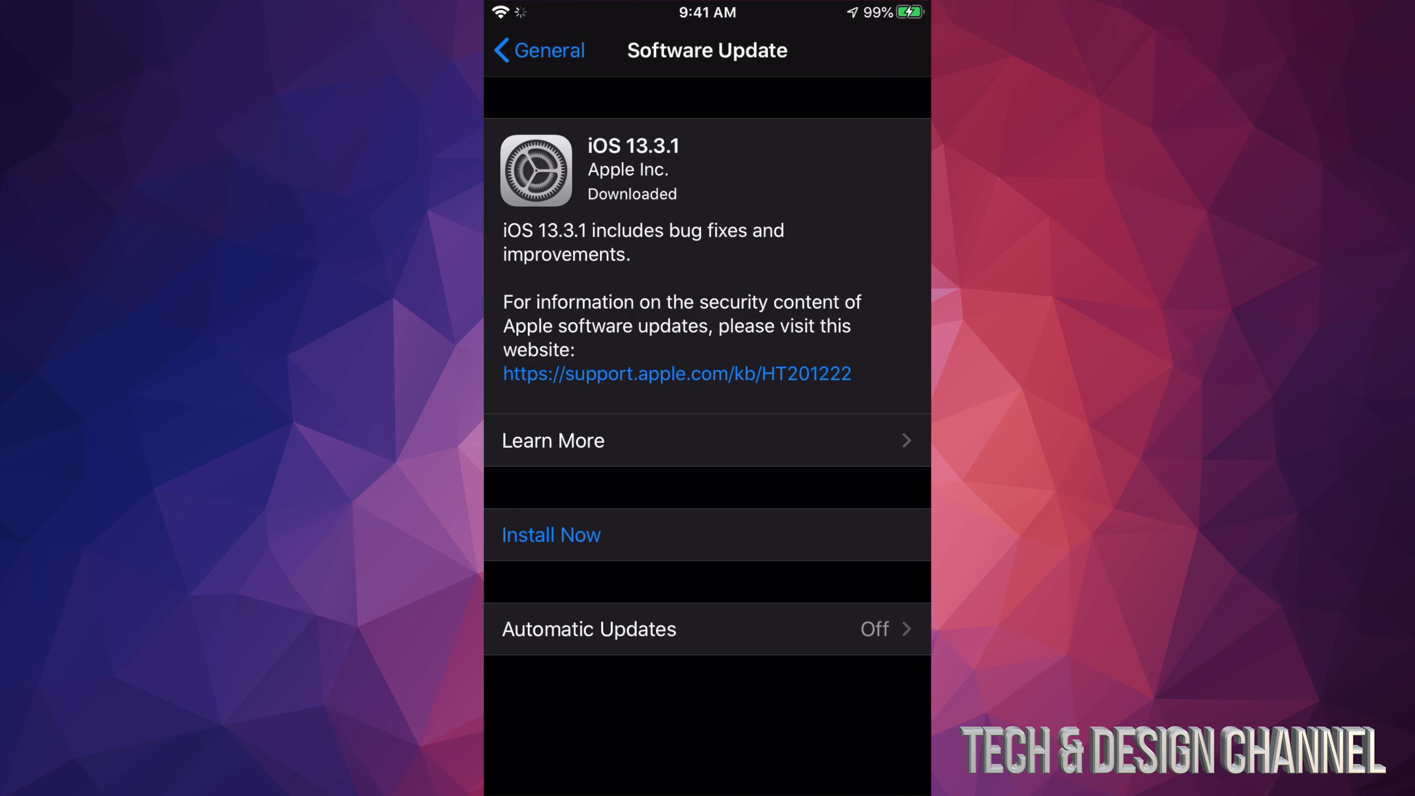
click(550, 534)
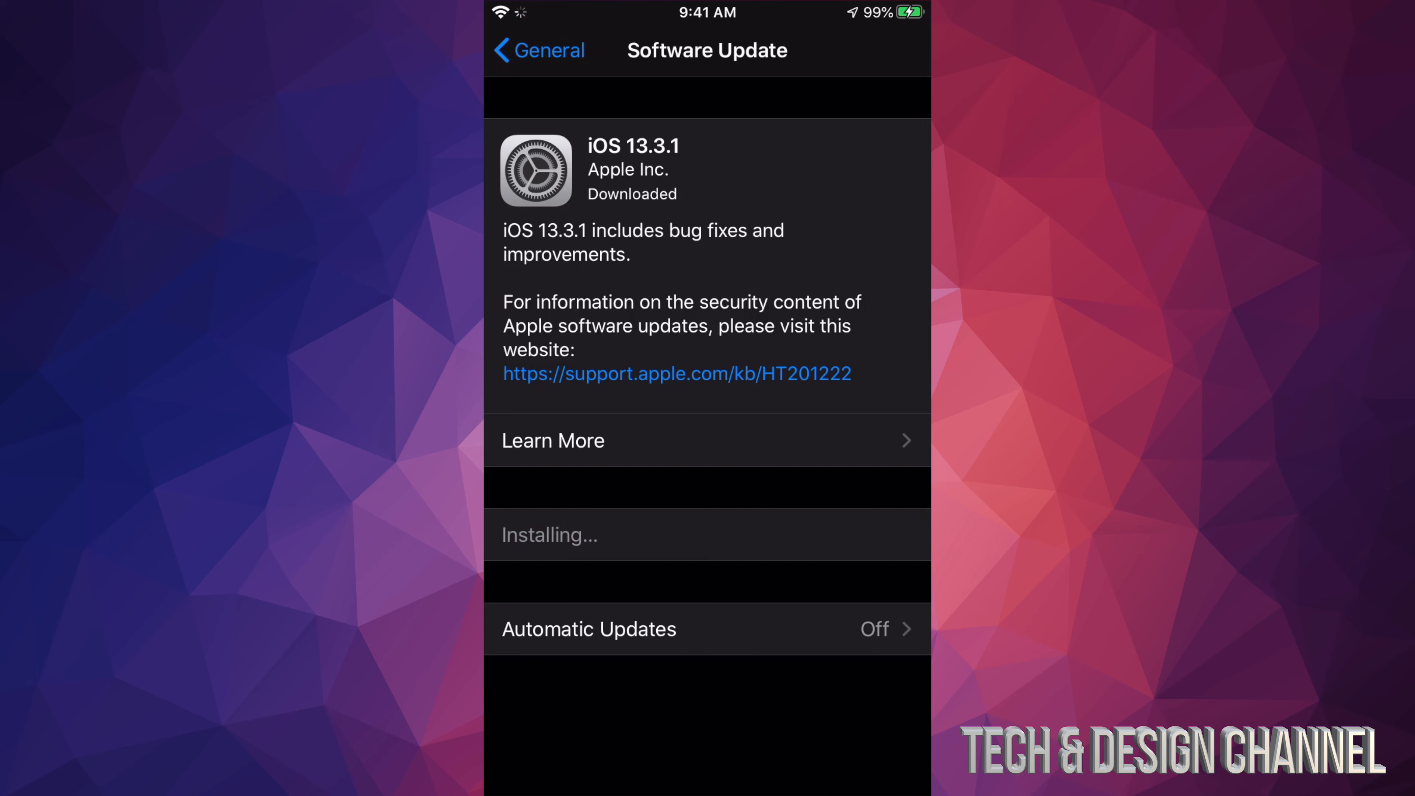